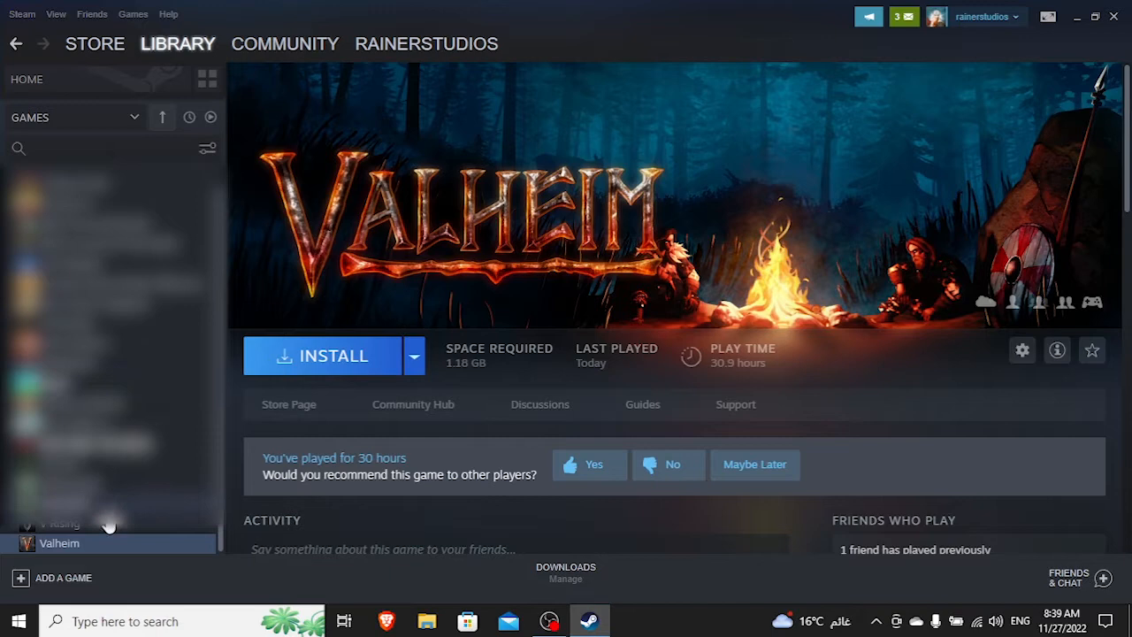
{"action": "mouse_move", "coordinate": [71, 553]}
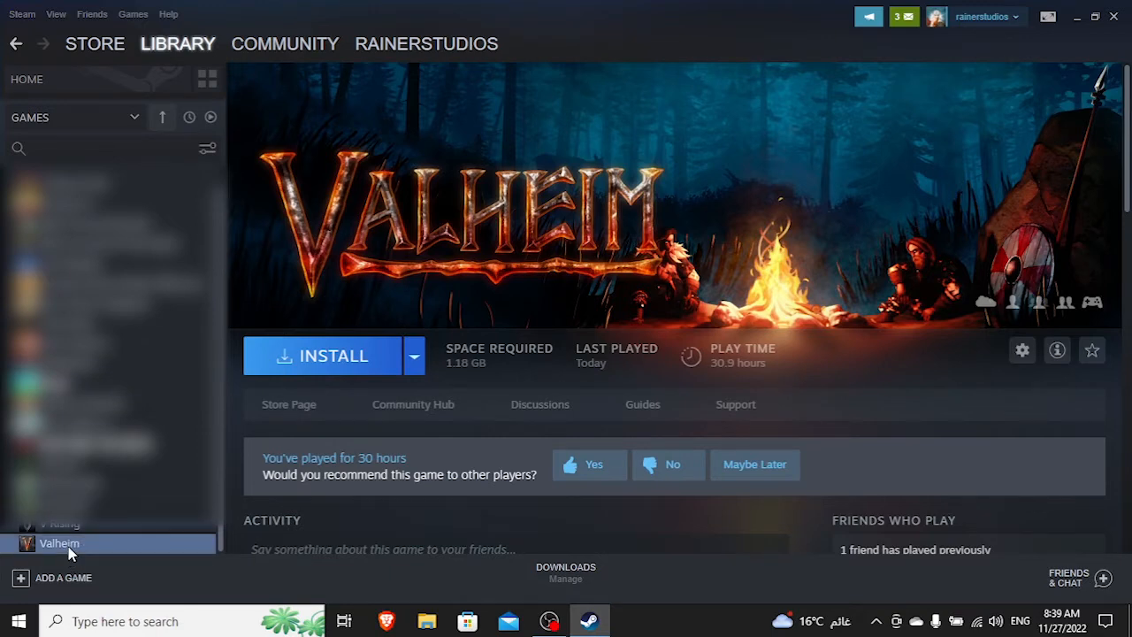
Open Valheim's Properties from its right-click menu in the Steam library.
{"action": "right_click", "coordinate": [59, 543]}
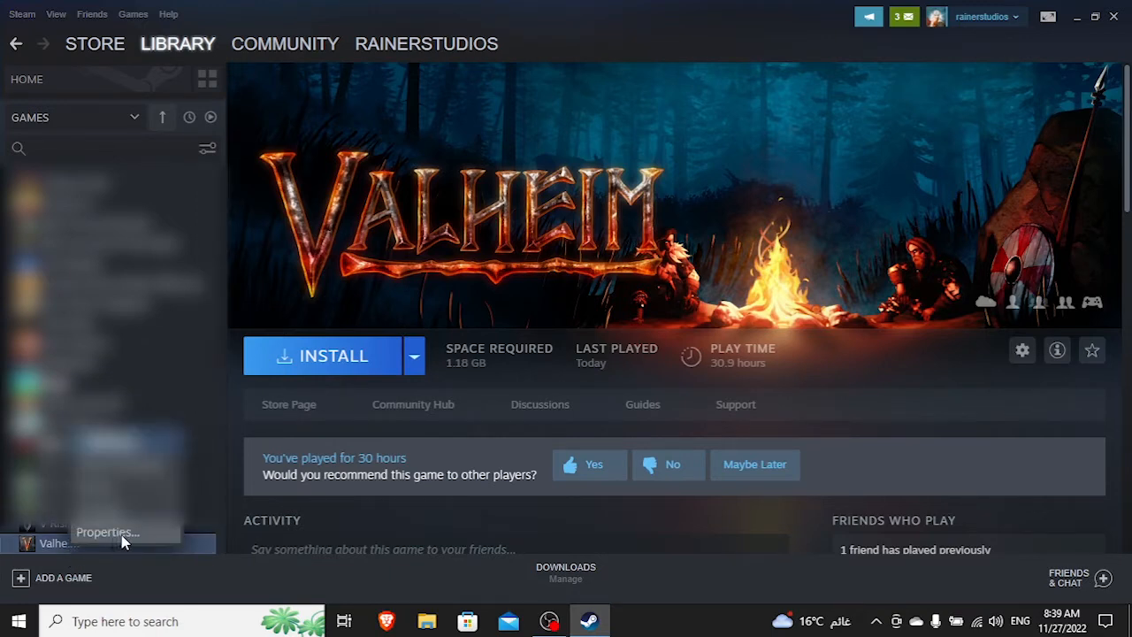
{"action": "left_click", "coordinate": [106, 532]}
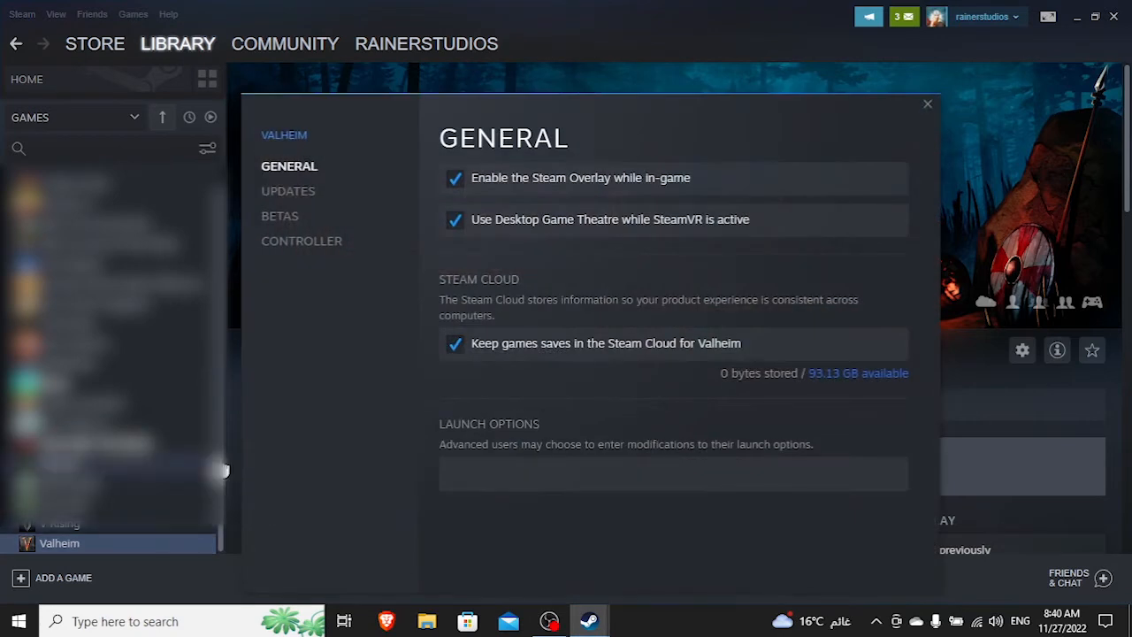
Unlock Valheim's public-test beta with code 'yesimadebackups', then close Properties.
{"action": "left_click", "coordinate": [280, 215]}
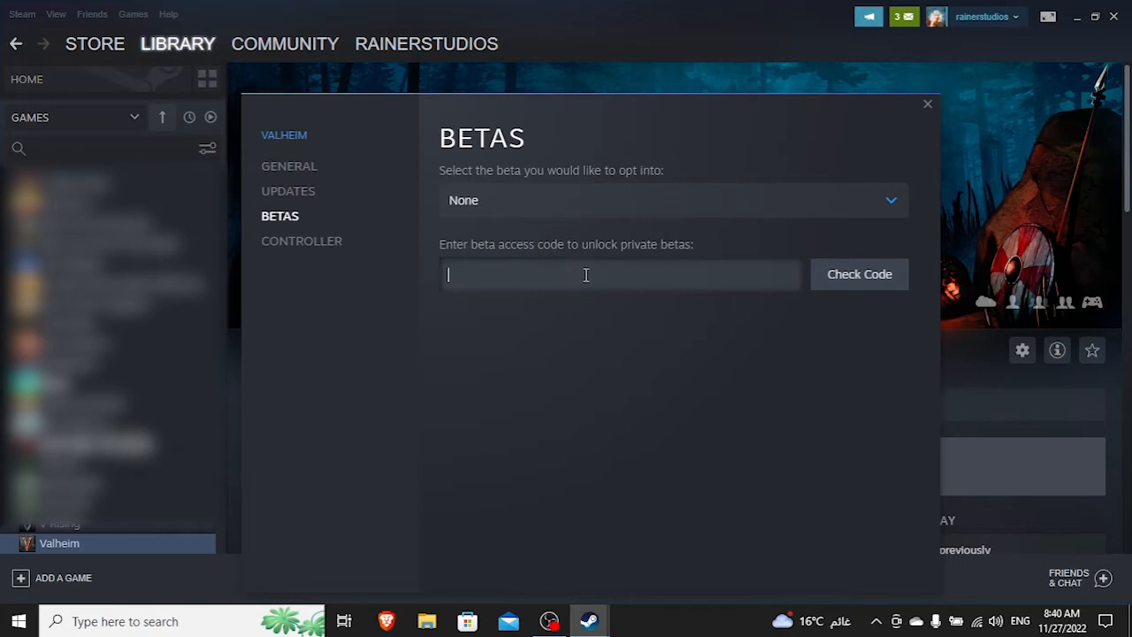
{"action": "type", "text": "yesimadebackups"}
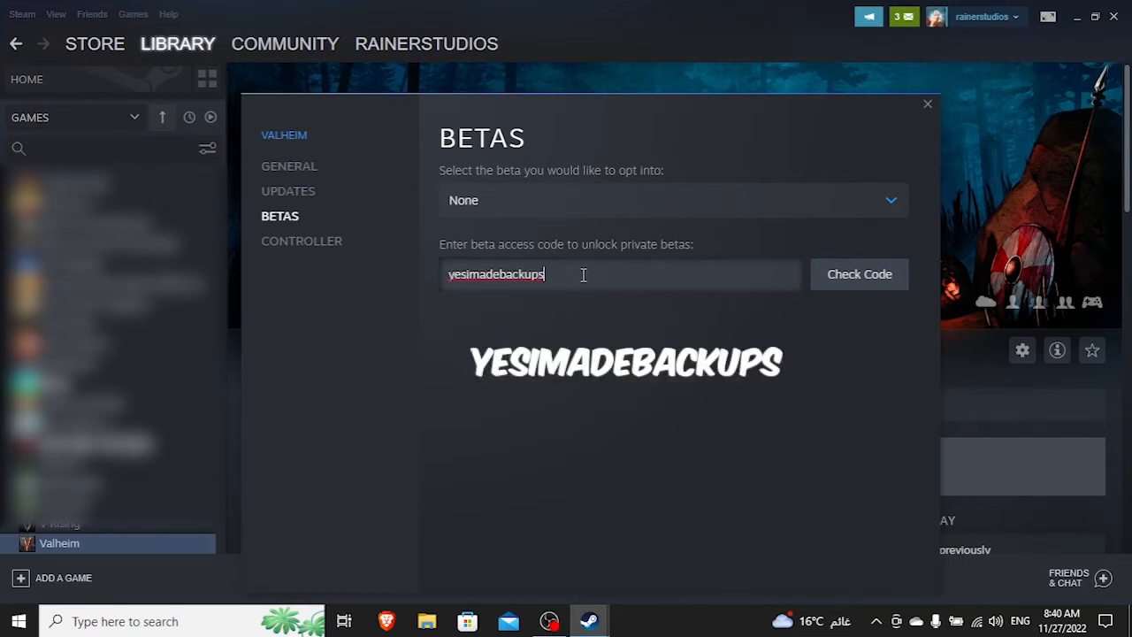
{"action": "mouse_move", "coordinate": [505, 285]}
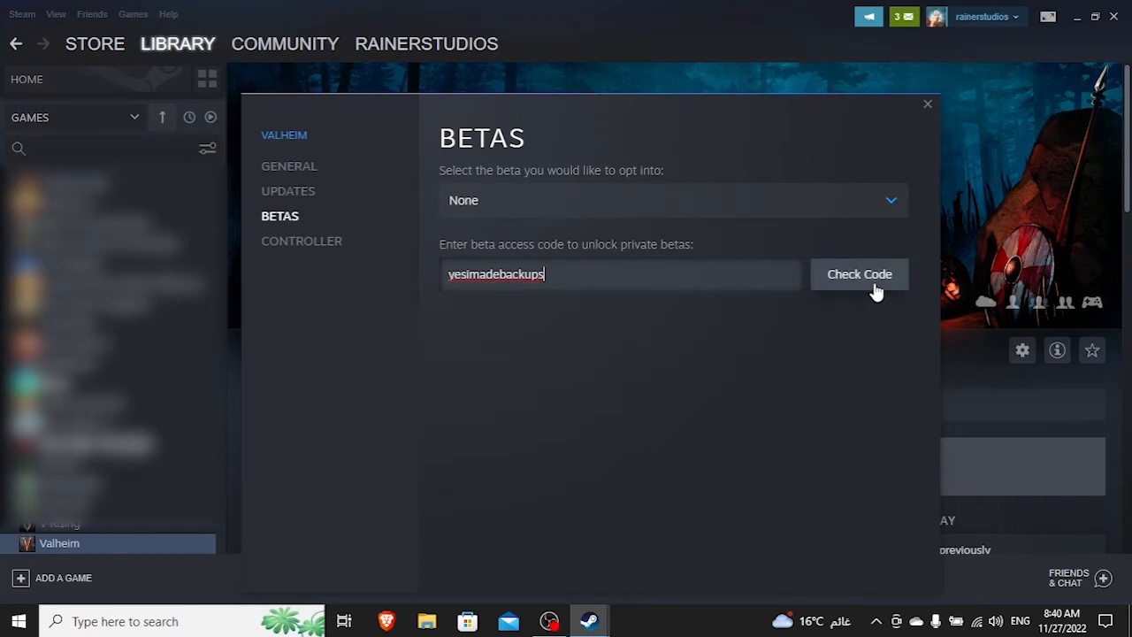
{"action": "left_click", "coordinate": [858, 273]}
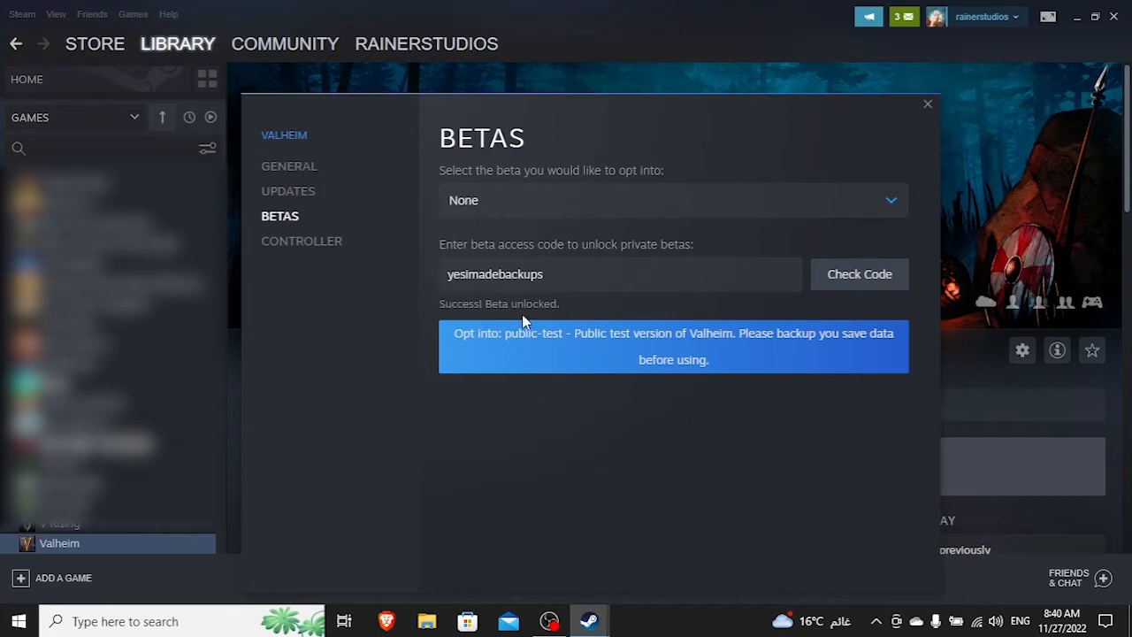
{"action": "mouse_move", "coordinate": [690, 380]}
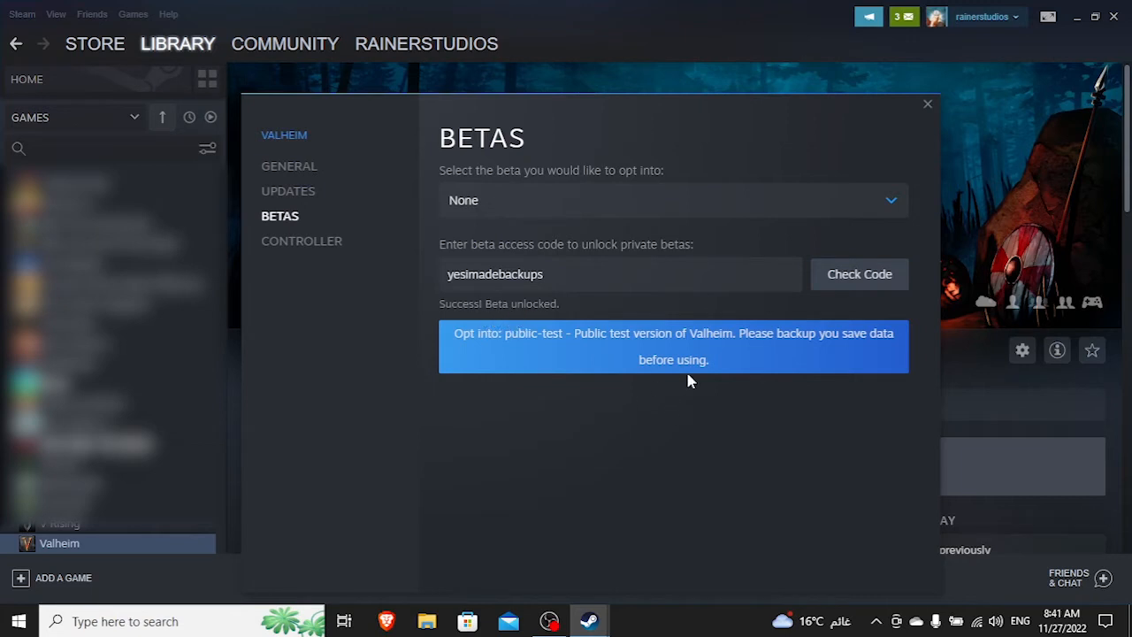
{"action": "mouse_move", "coordinate": [638, 363]}
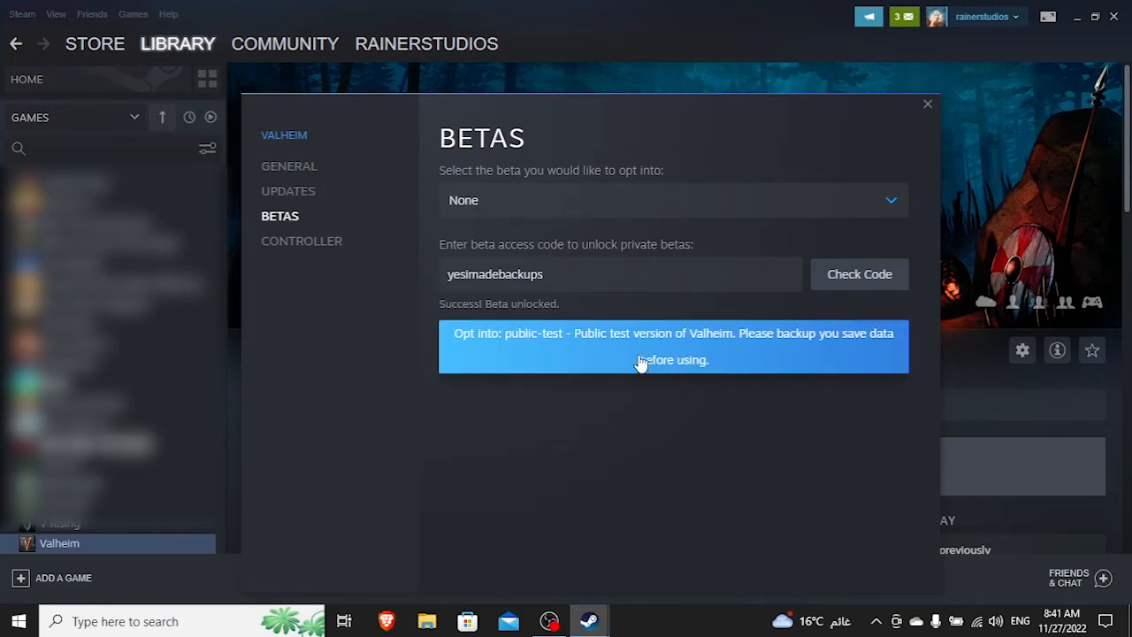
{"action": "mouse_move", "coordinate": [812, 348]}
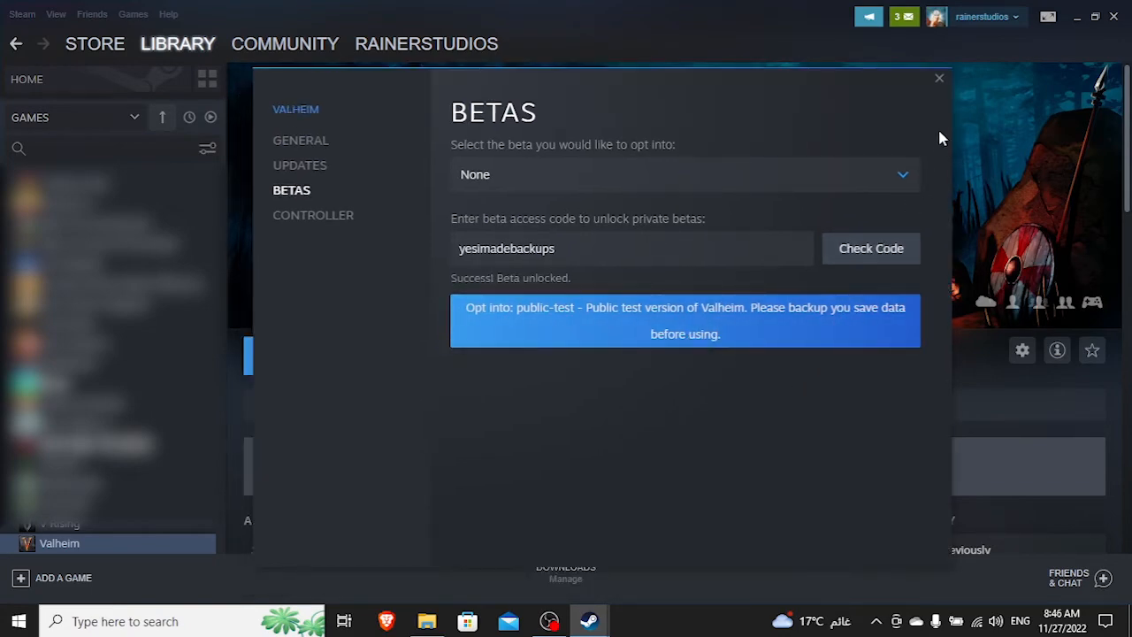
{"action": "left_click", "coordinate": [939, 78]}
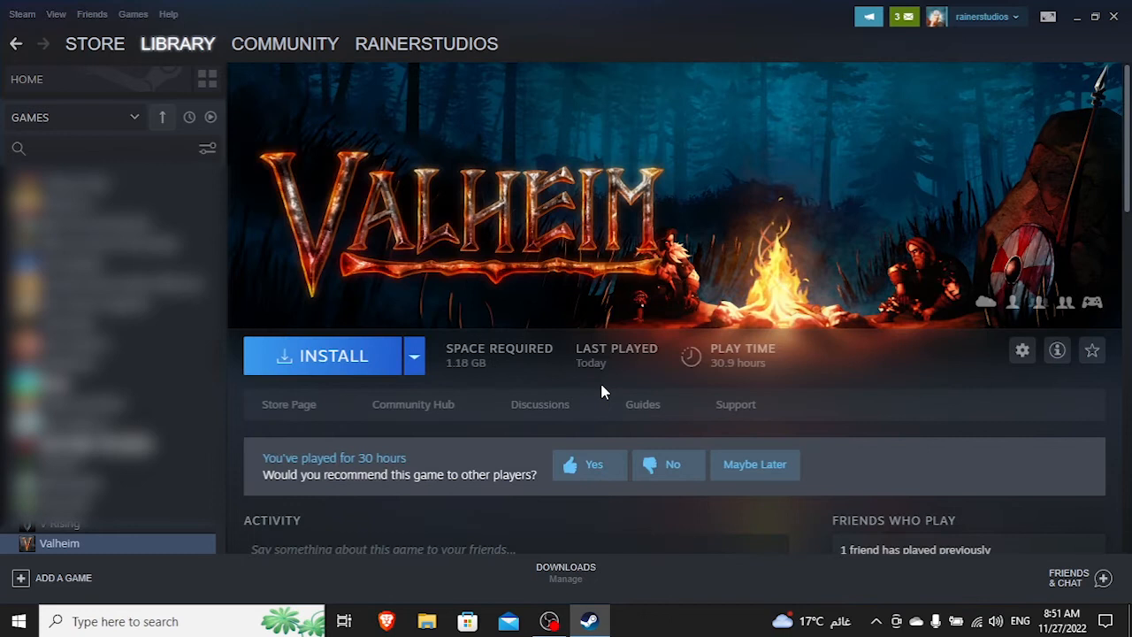
{"action": "mouse_move", "coordinate": [610, 389]}
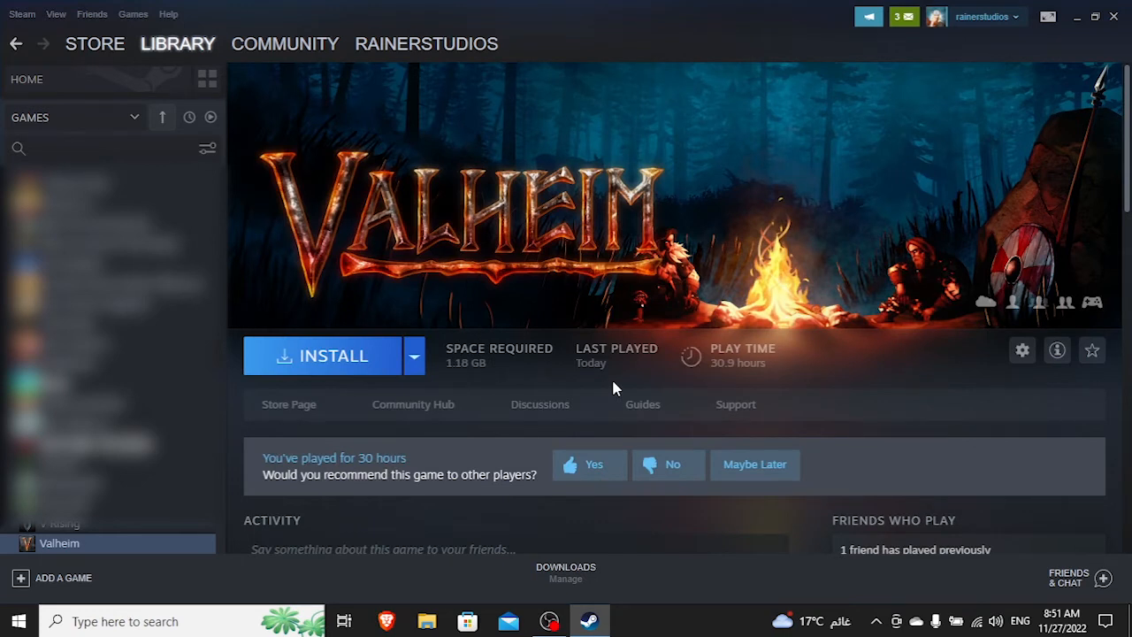
{"action": "mouse_move", "coordinate": [572, 387]}
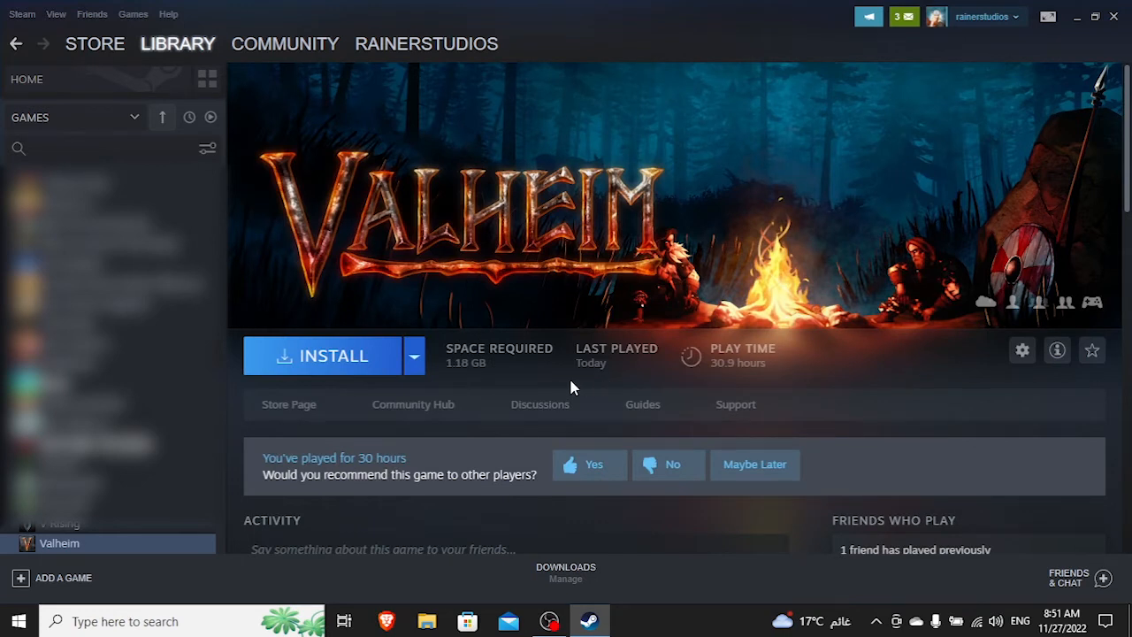
{"action": "mouse_move", "coordinate": [500, 389]}
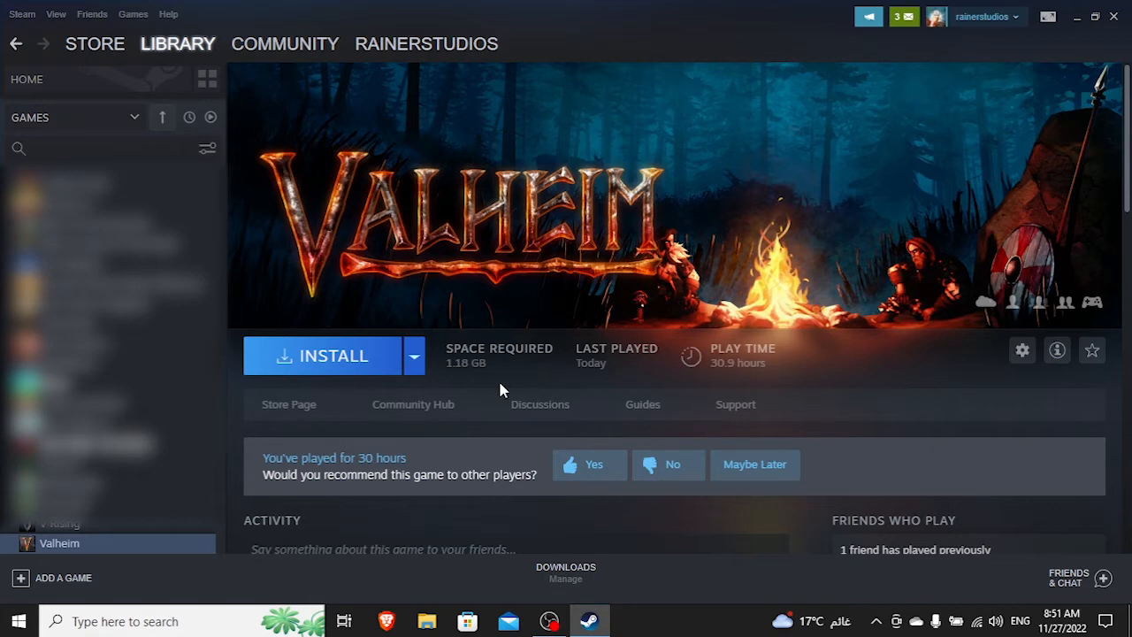
{"action": "mouse_move", "coordinate": [445, 389]}
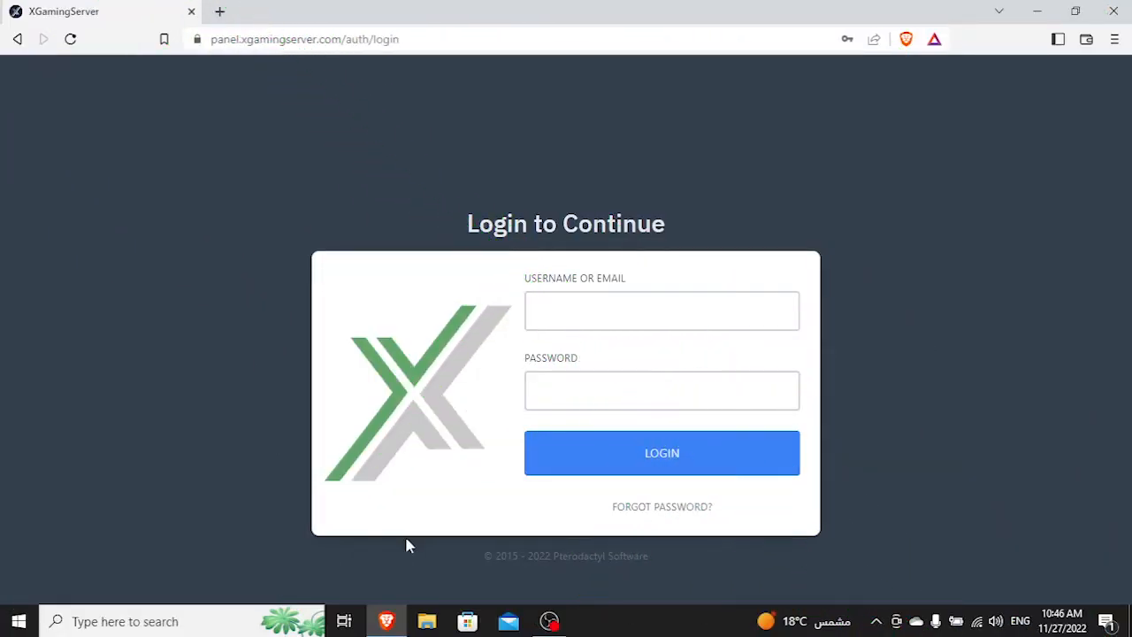
{"action": "mouse_move", "coordinate": [442, 513]}
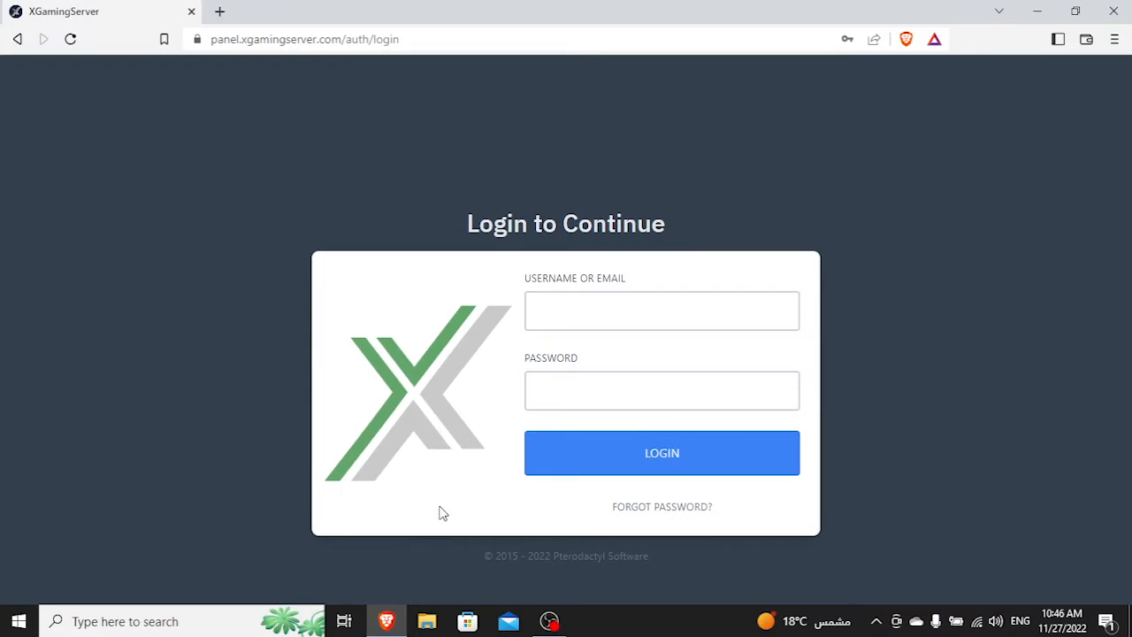
{"action": "mouse_move", "coordinate": [478, 421]}
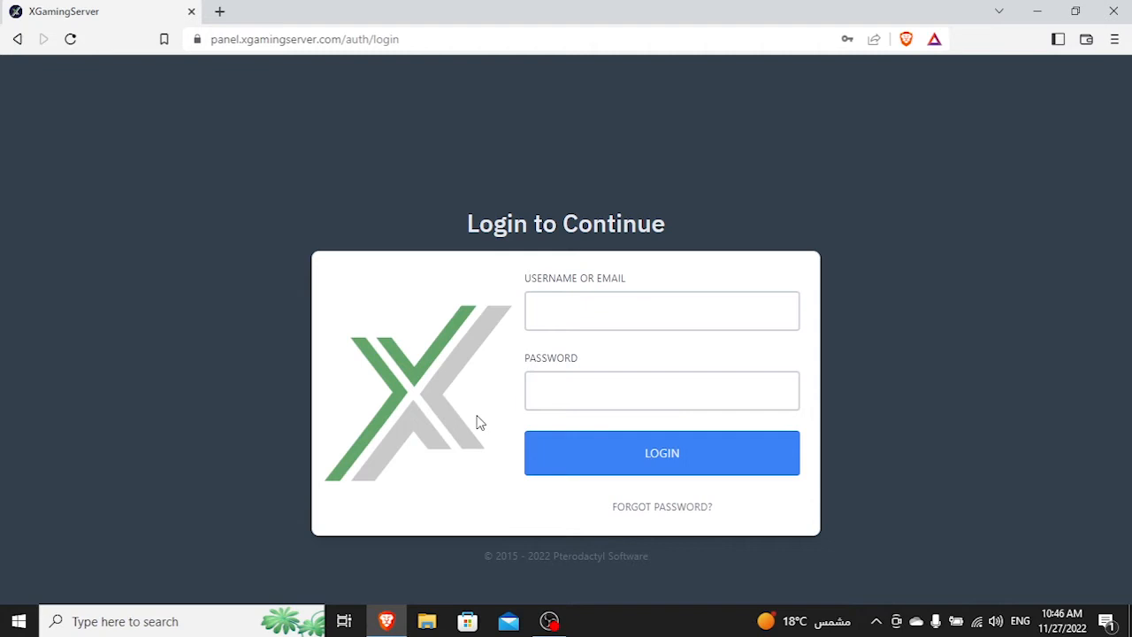
Log in to the XGamingServer panel, open Valheim Starter, and stop the server.
{"action": "left_click", "coordinate": [661, 310]}
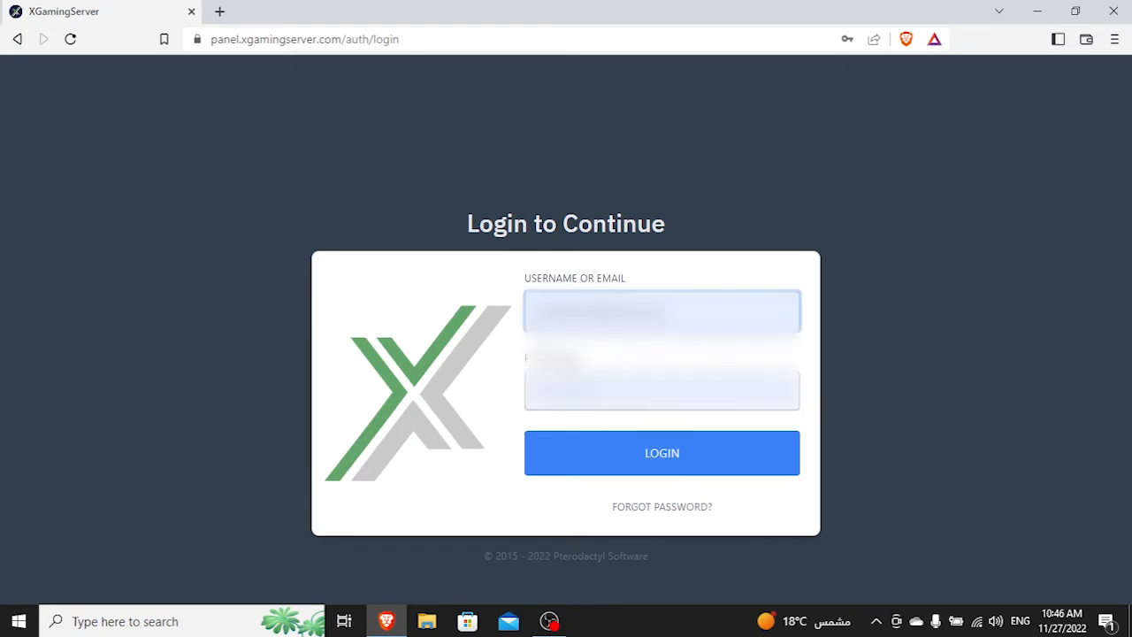
{"action": "mouse_move", "coordinate": [661, 453]}
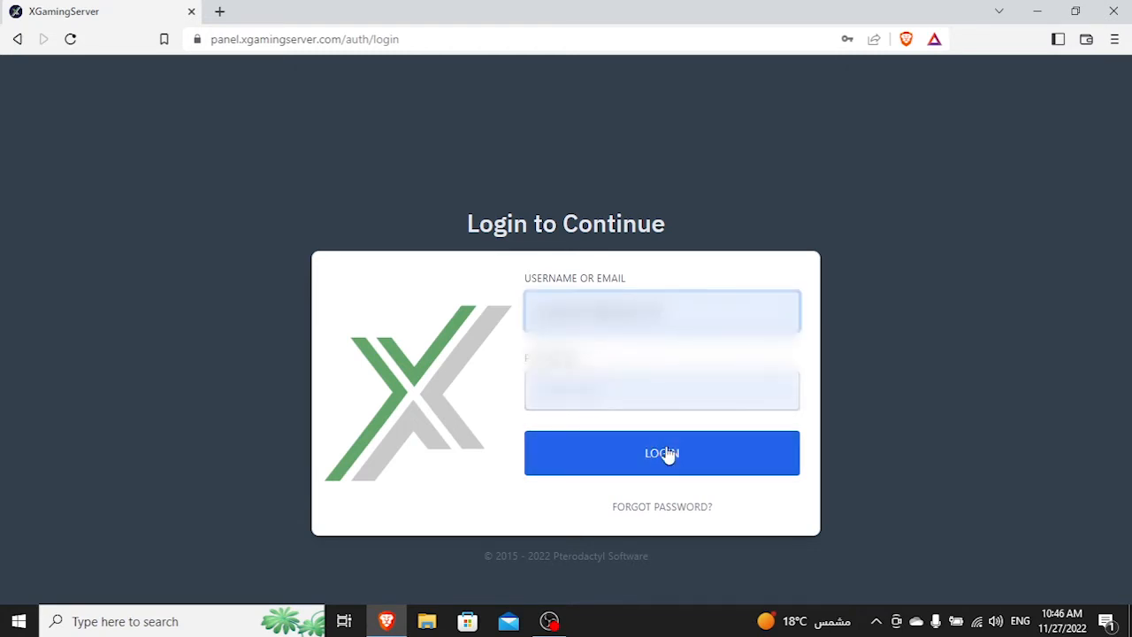
{"action": "left_click", "coordinate": [662, 453]}
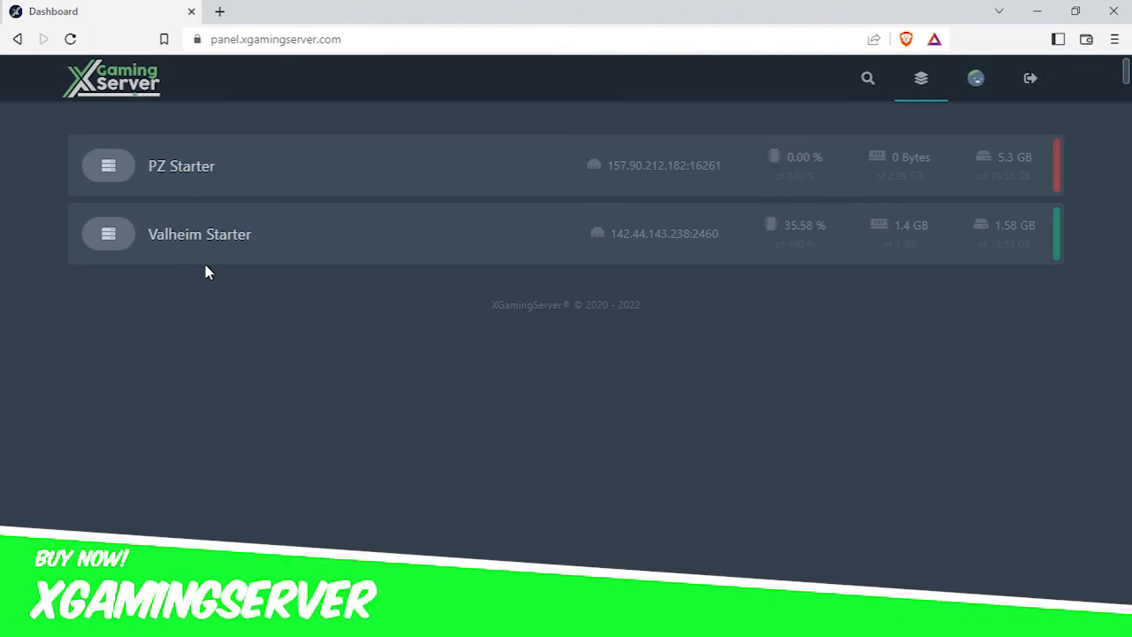
{"action": "mouse_move", "coordinate": [212, 268]}
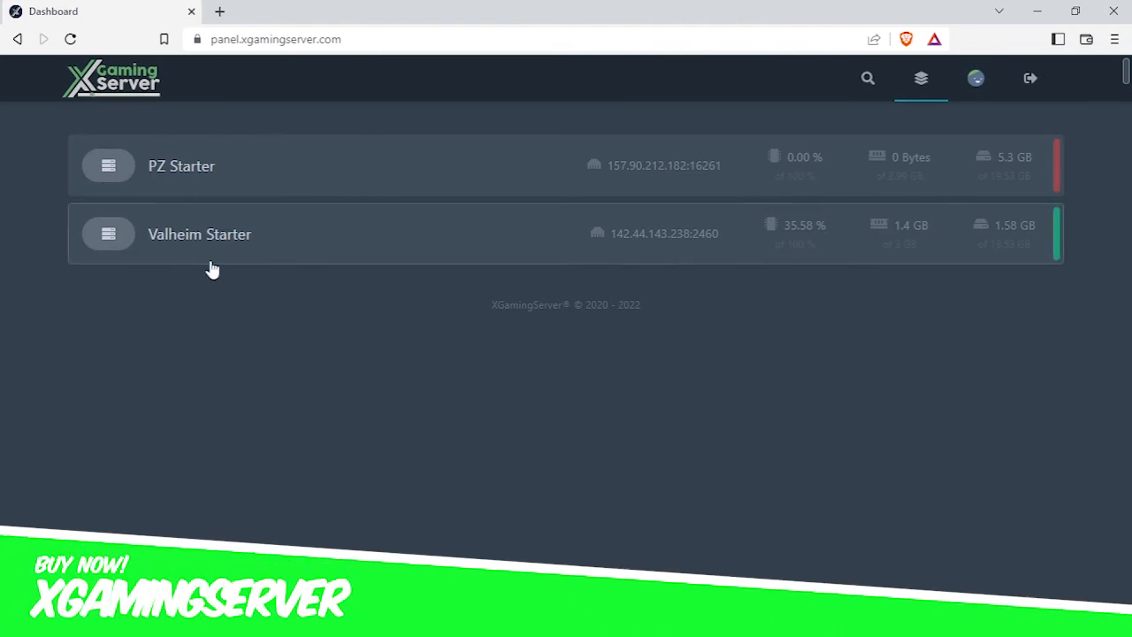
{"action": "left_click", "coordinate": [199, 234]}
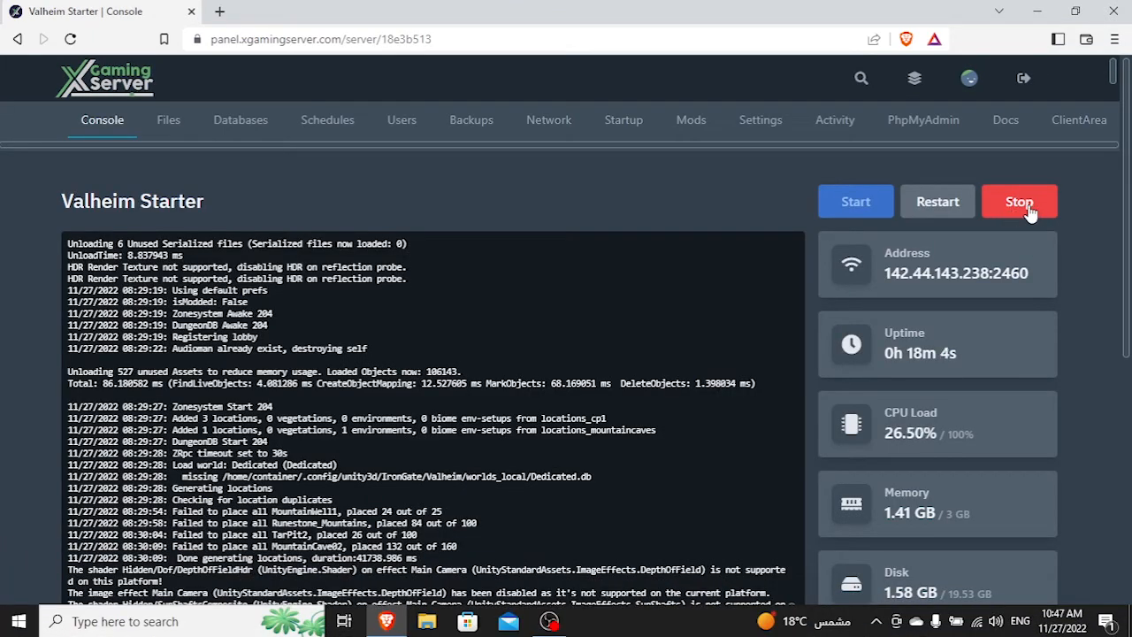
{"action": "left_click", "coordinate": [1019, 201]}
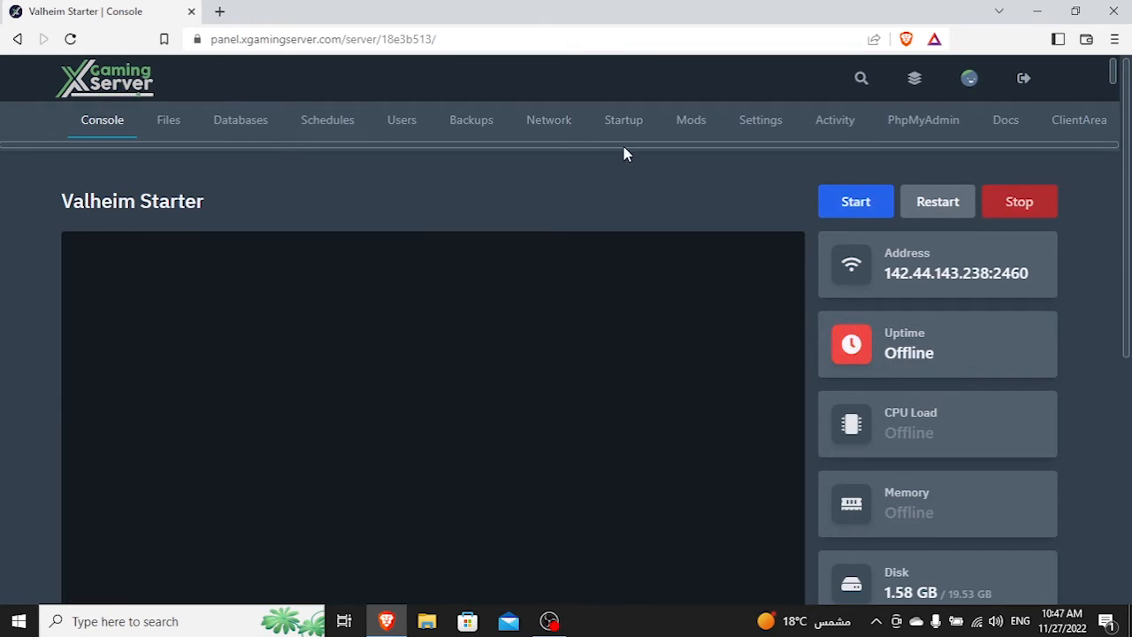
{"action": "left_click", "coordinate": [624, 119]}
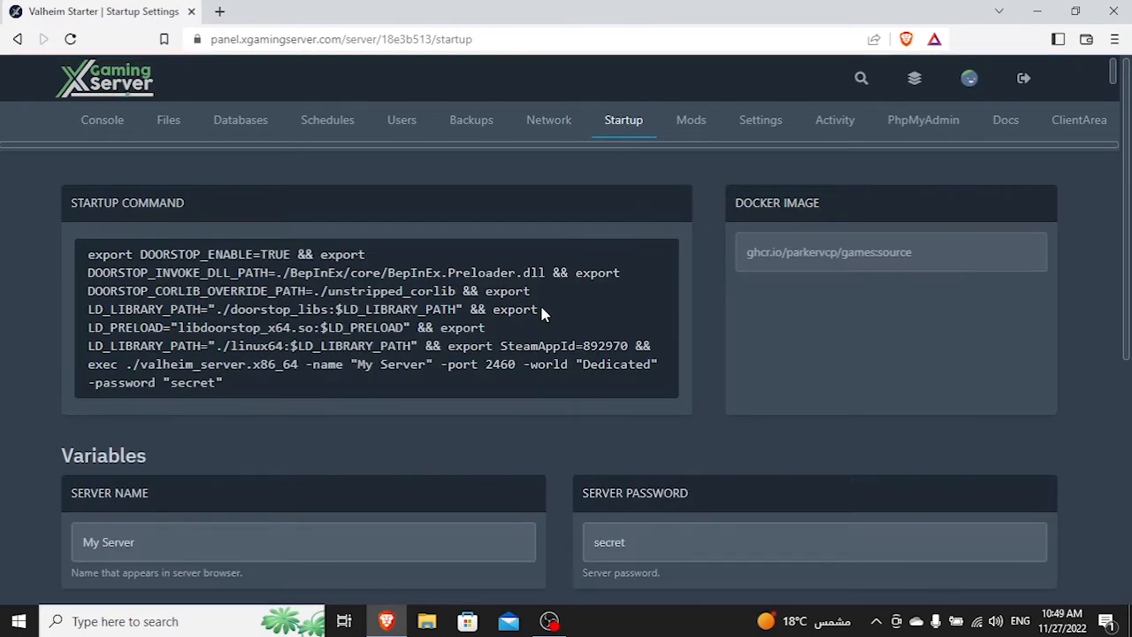
{"action": "scroll", "scroll_direction": "down", "scroll_amount": 3}
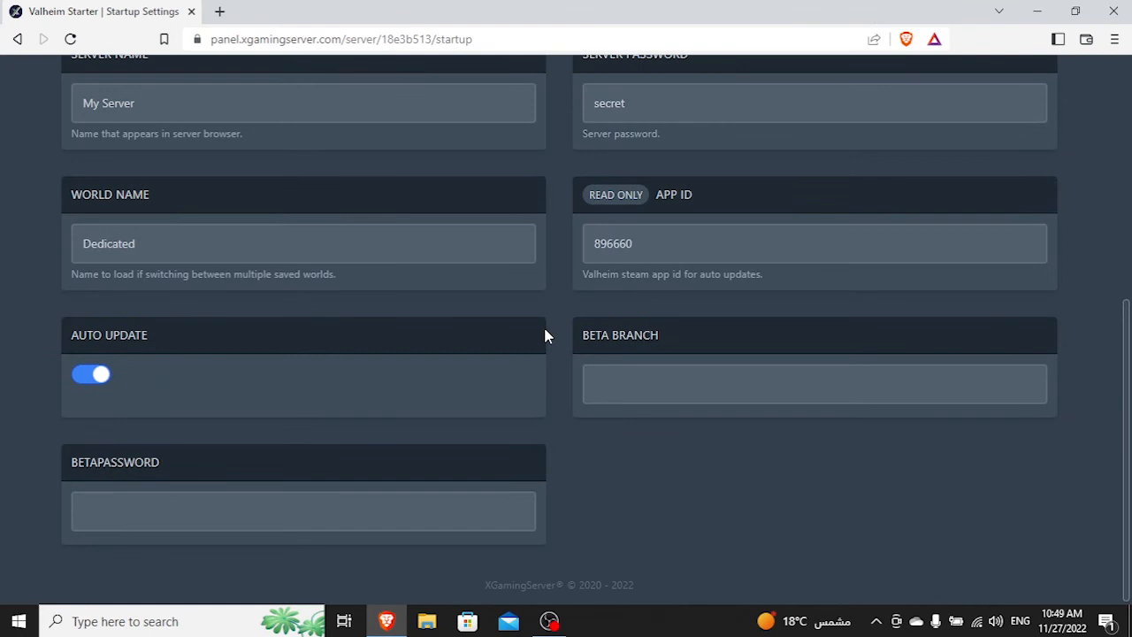
{"action": "mouse_move", "coordinate": [115, 360]}
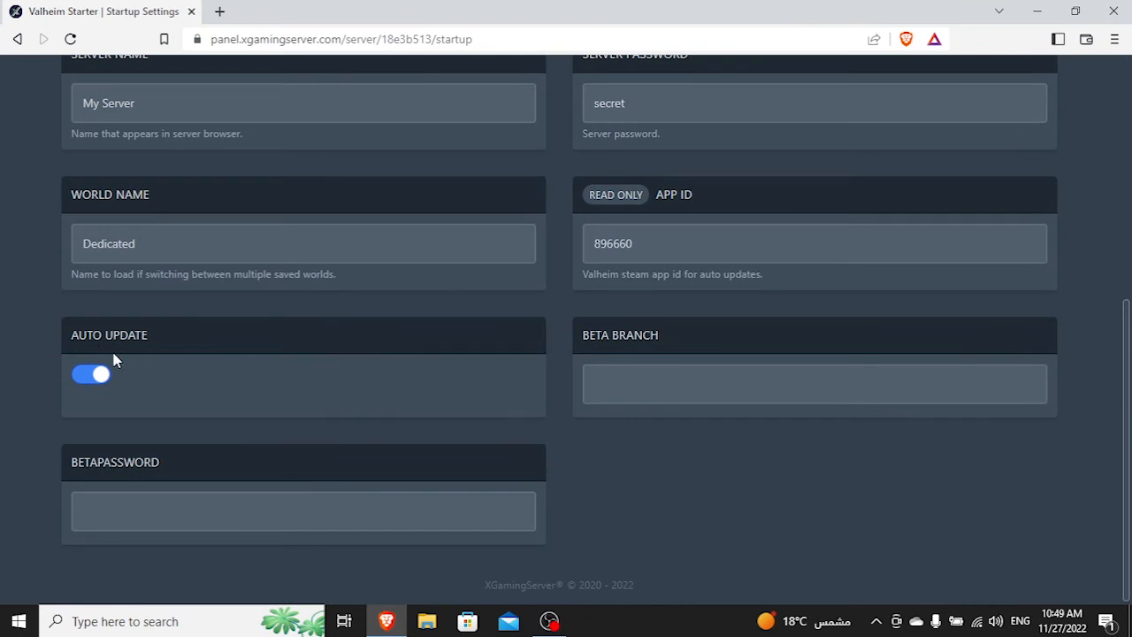
{"action": "mouse_move", "coordinate": [104, 388]}
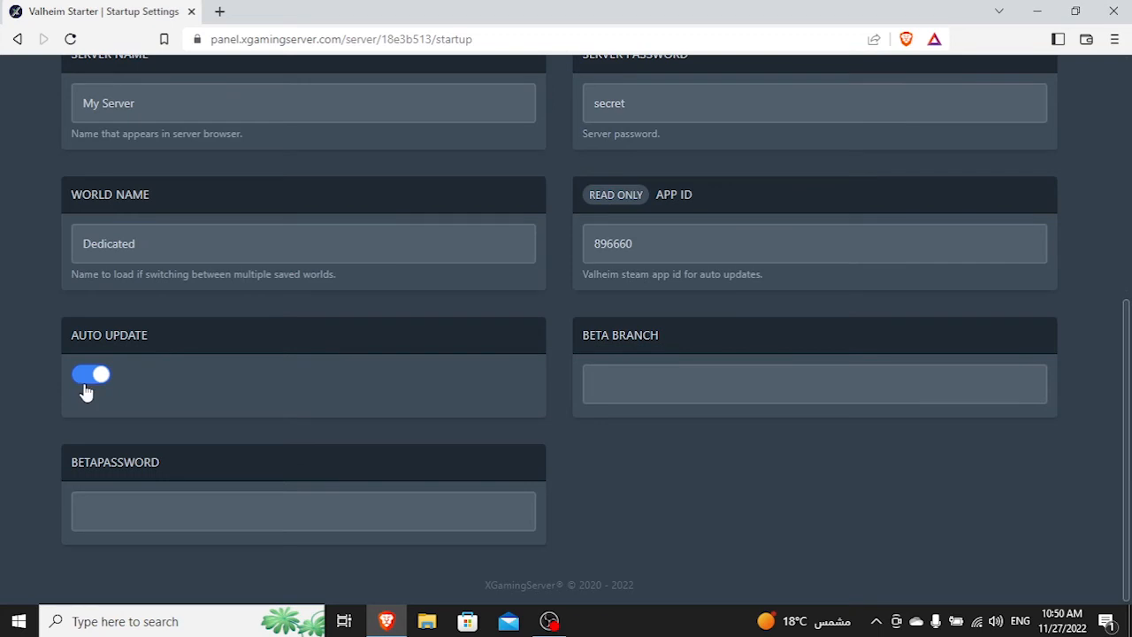
{"action": "mouse_move", "coordinate": [124, 390]}
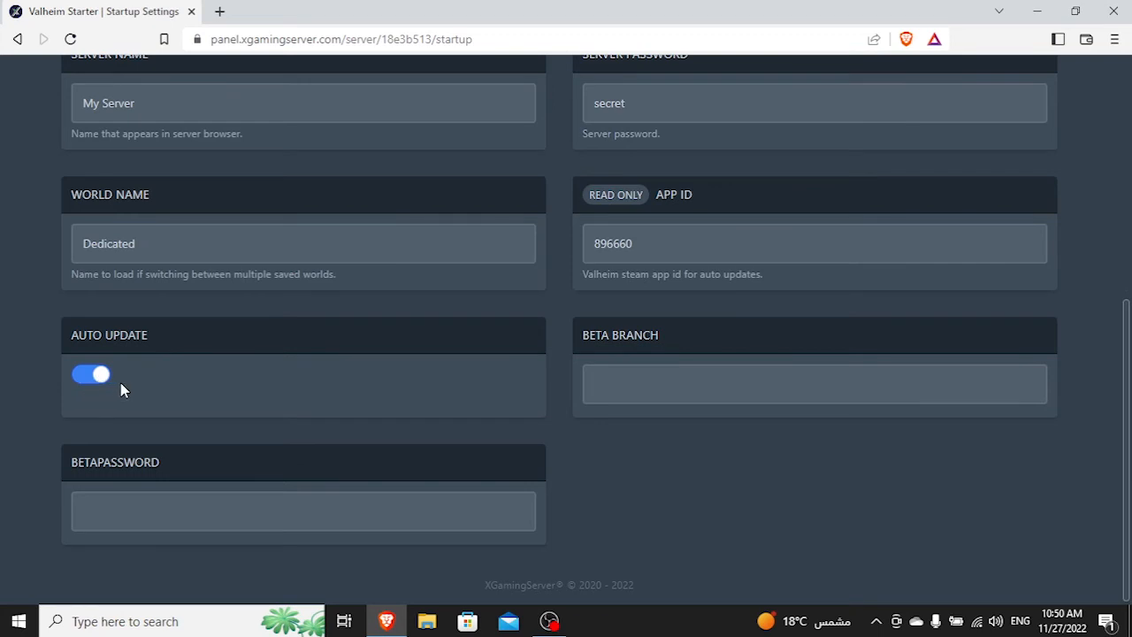
{"action": "left_click", "coordinate": [812, 383]}
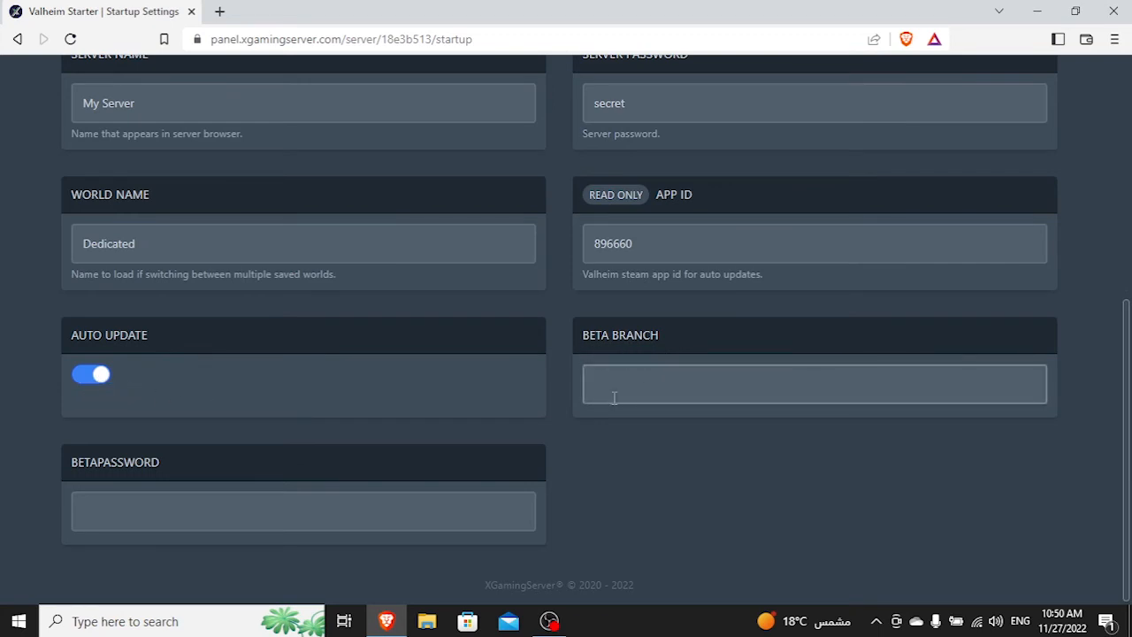
{"action": "type", "text": "public-test"}
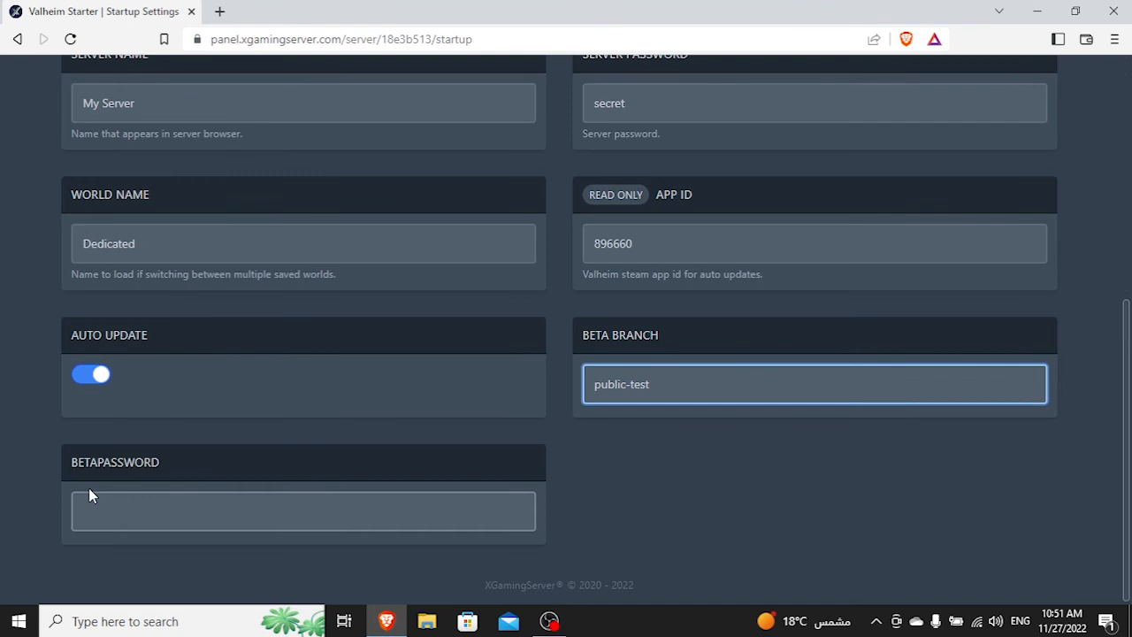
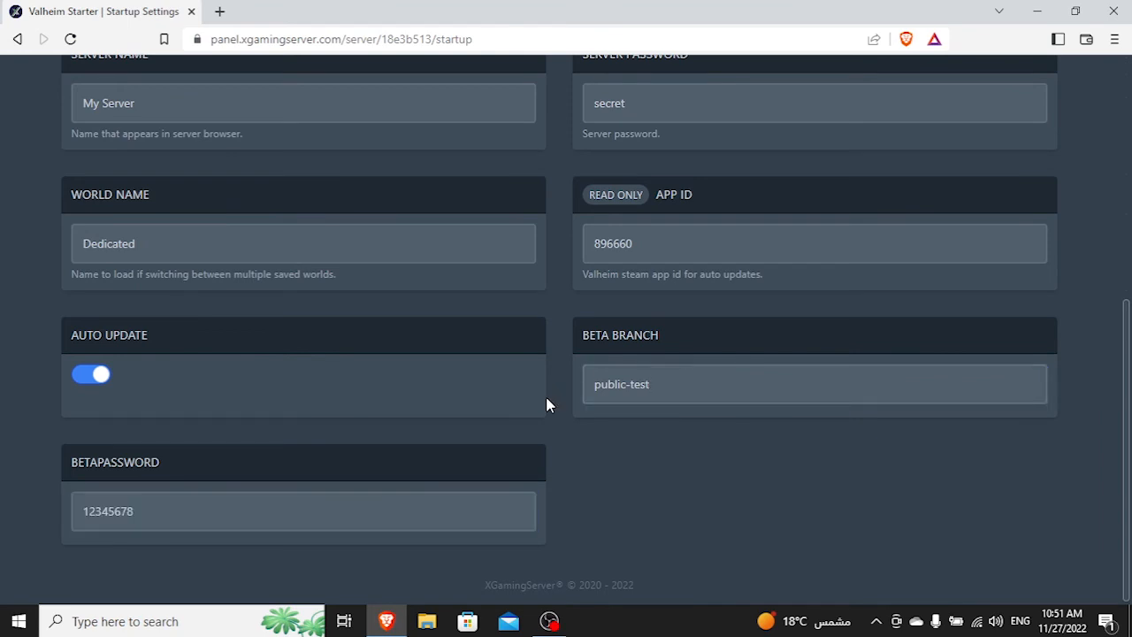
{"action": "mouse_move", "coordinate": [552, 409]}
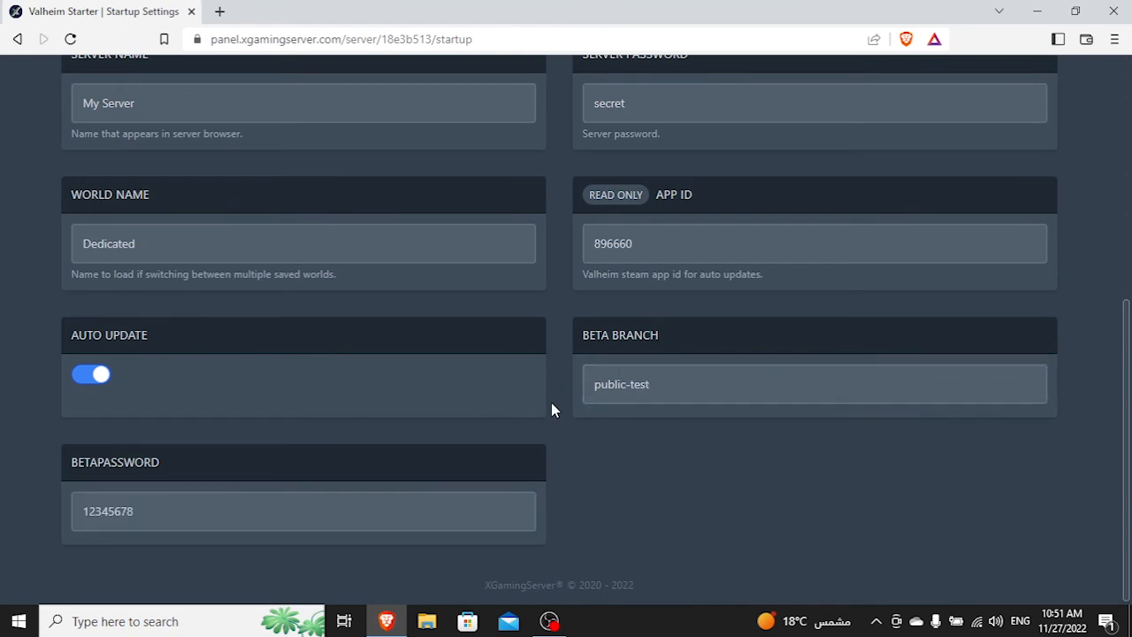
{"action": "left_click", "coordinate": [102, 119]}
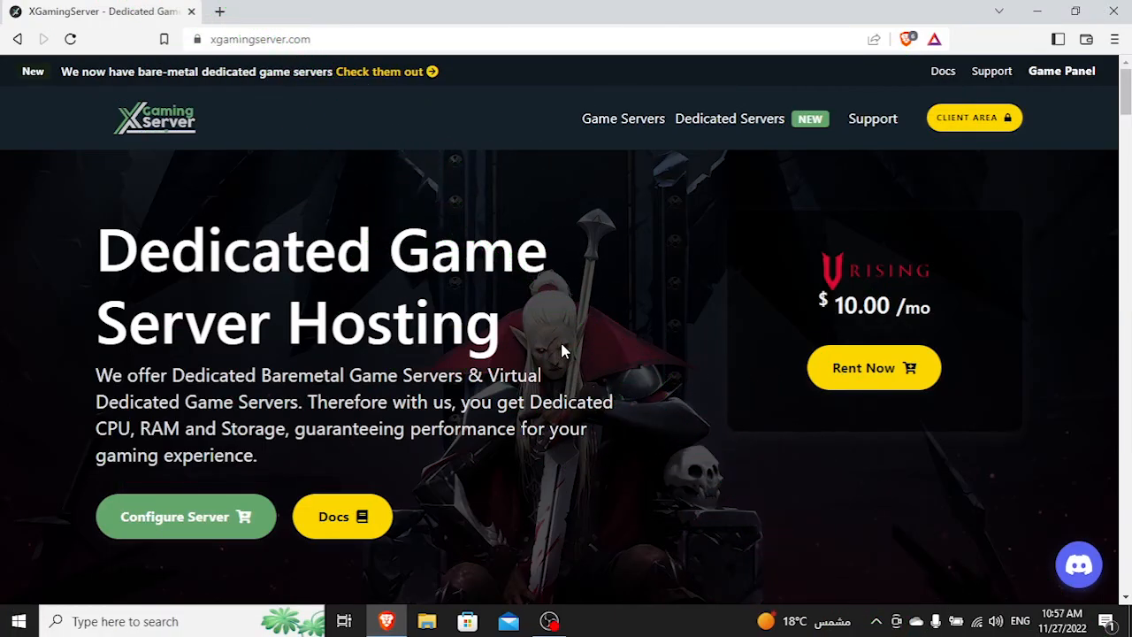
{"action": "mouse_move", "coordinate": [566, 349]}
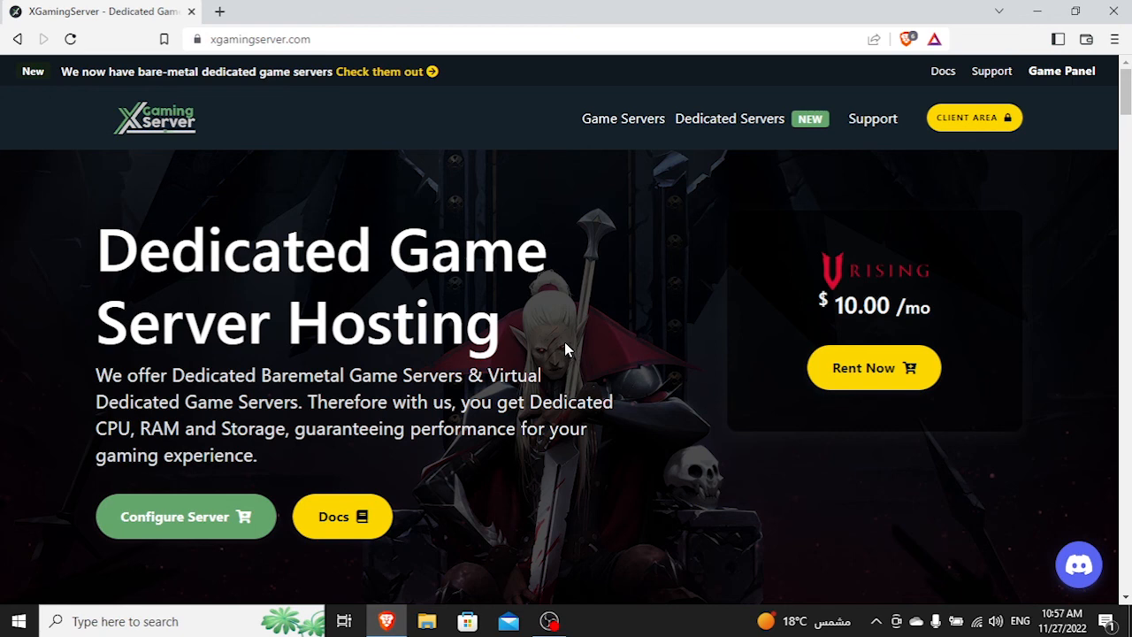